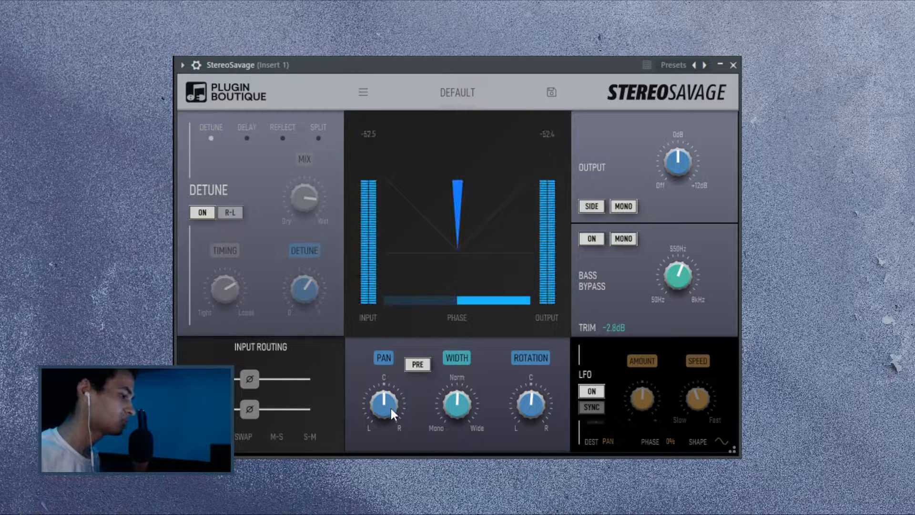
Step: Pan the sound left and back to centre, then narrow and re-widen the stereo width
drag(384, 403, 380, 406)
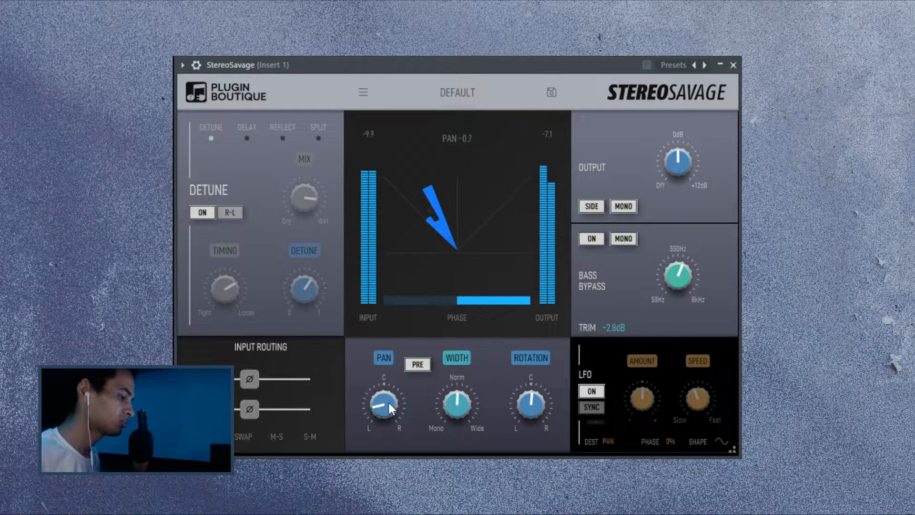
drag(382, 409, 386, 396)
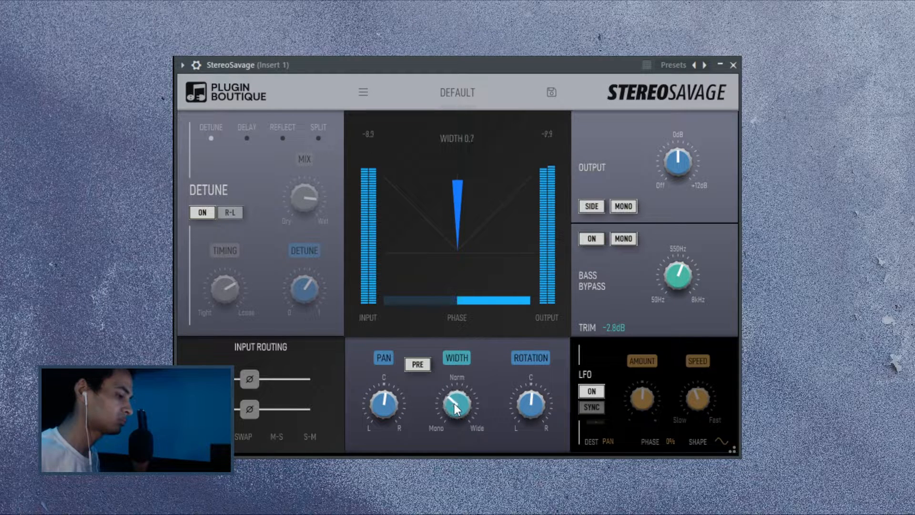
drag(457, 402, 461, 391)
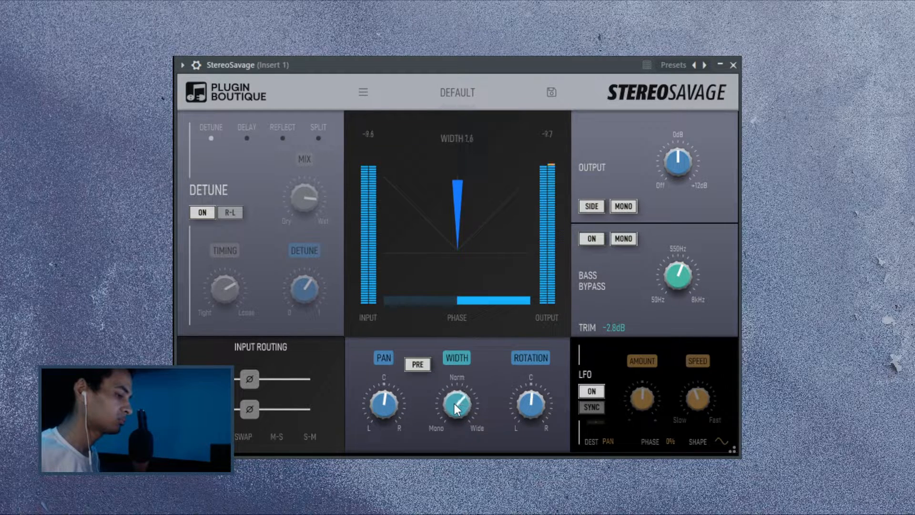
drag(457, 406, 456, 409)
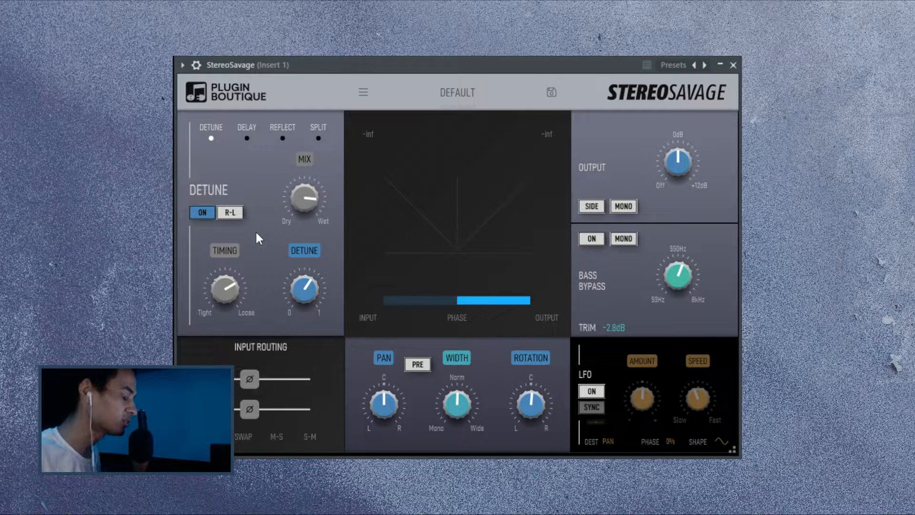
mouse_move(238, 158)
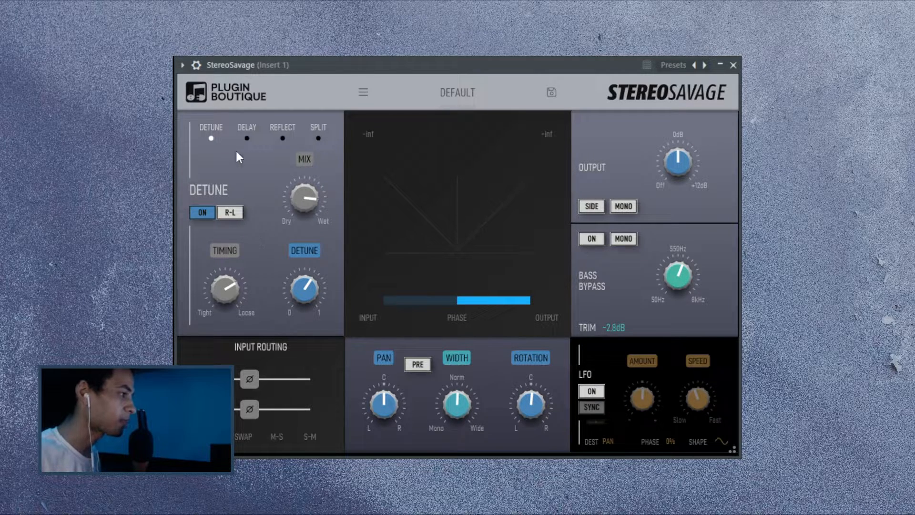
Step: Step through the Delay, Reflect and Split effects to view each one's settings
click(246, 127)
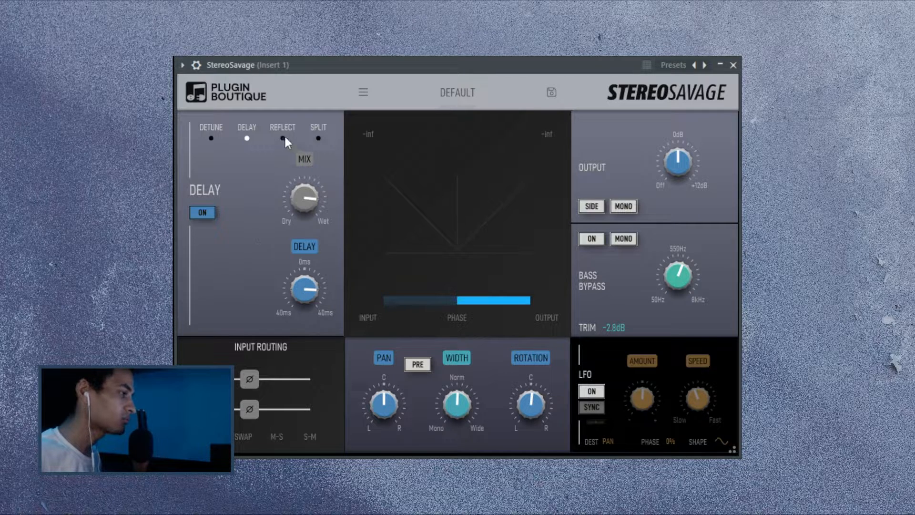
click(283, 127)
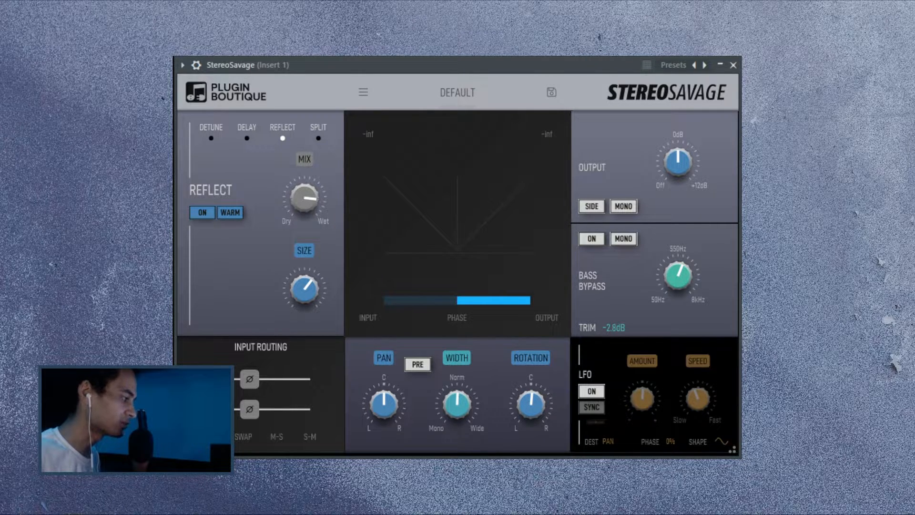
click(319, 127)
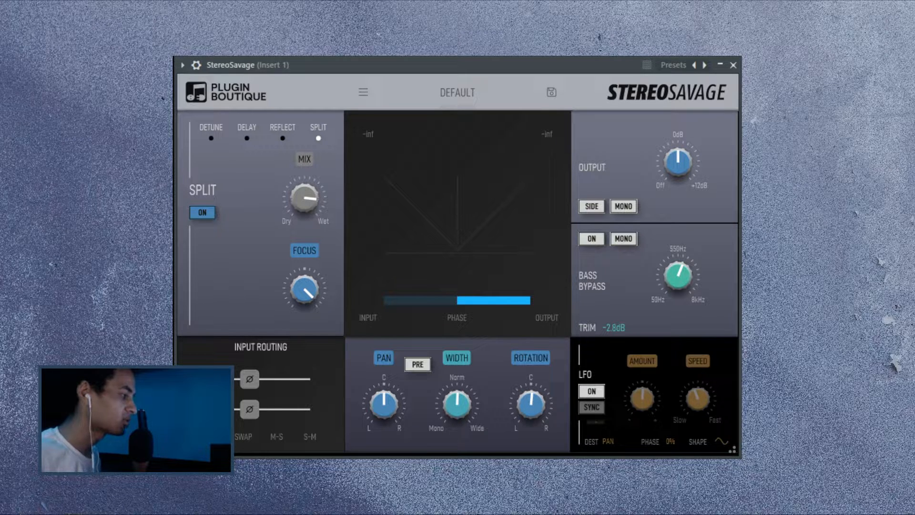
mouse_move(245, 294)
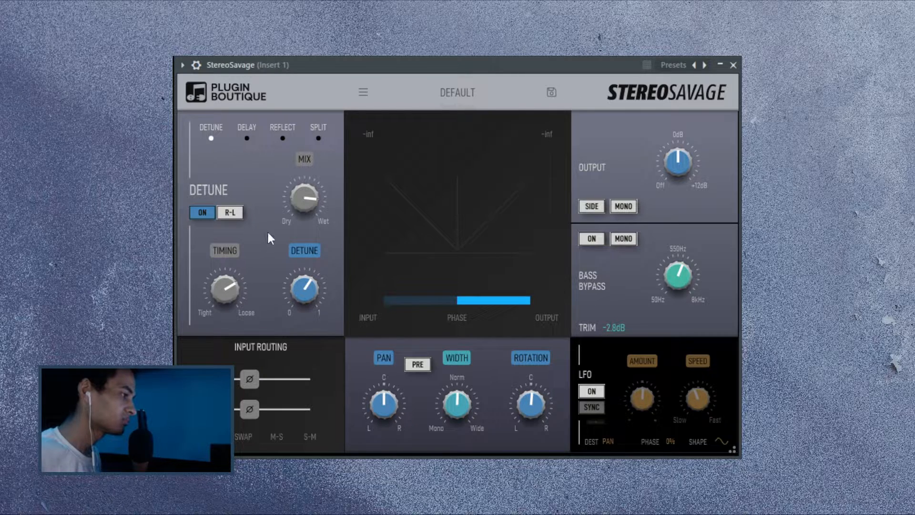
Step: Adjust the Delay time and width, then move through Reflect to the Split effect
click(246, 127)
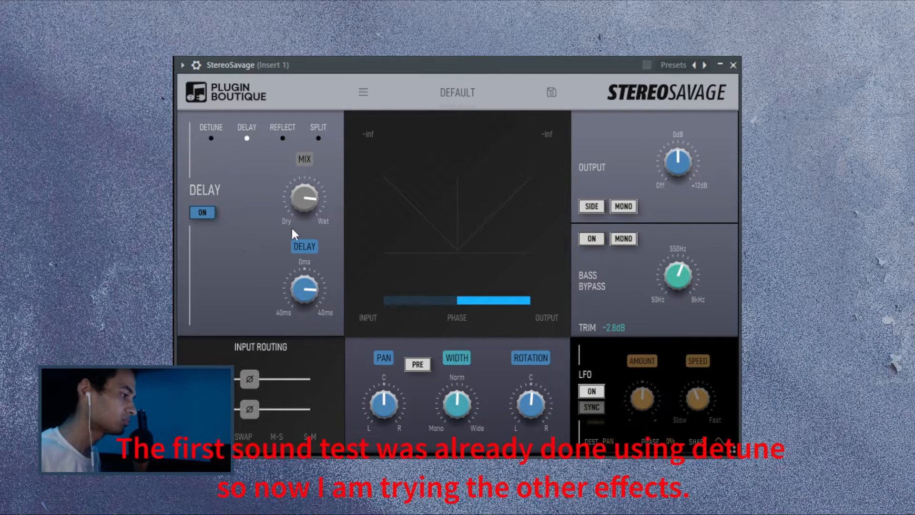
drag(303, 198, 313, 193)
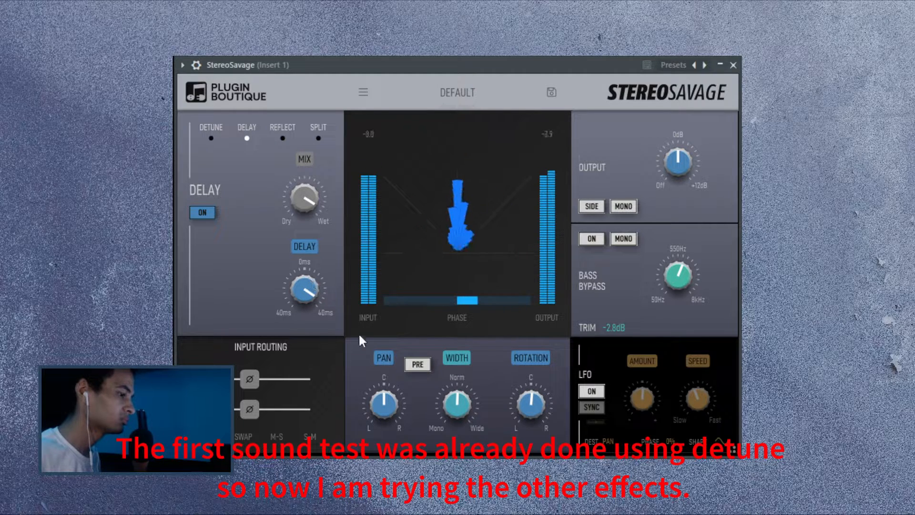
drag(457, 403, 458, 394)
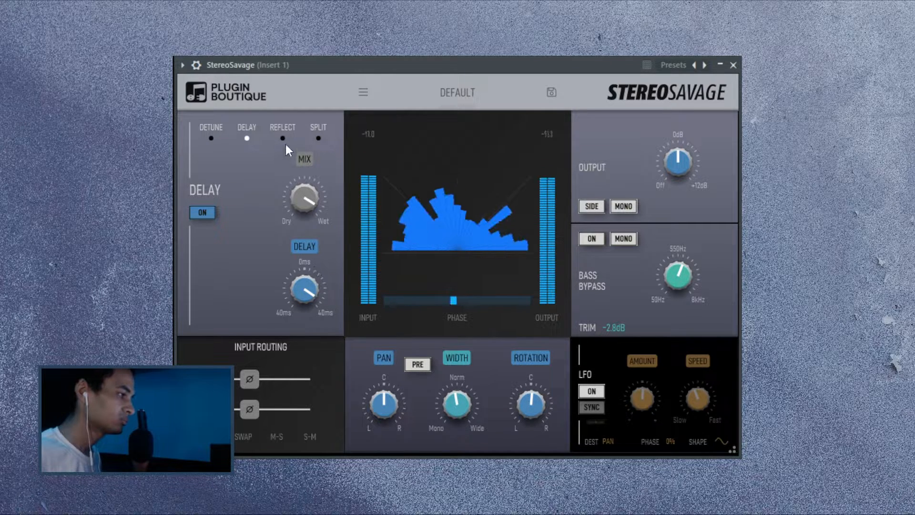
click(282, 127)
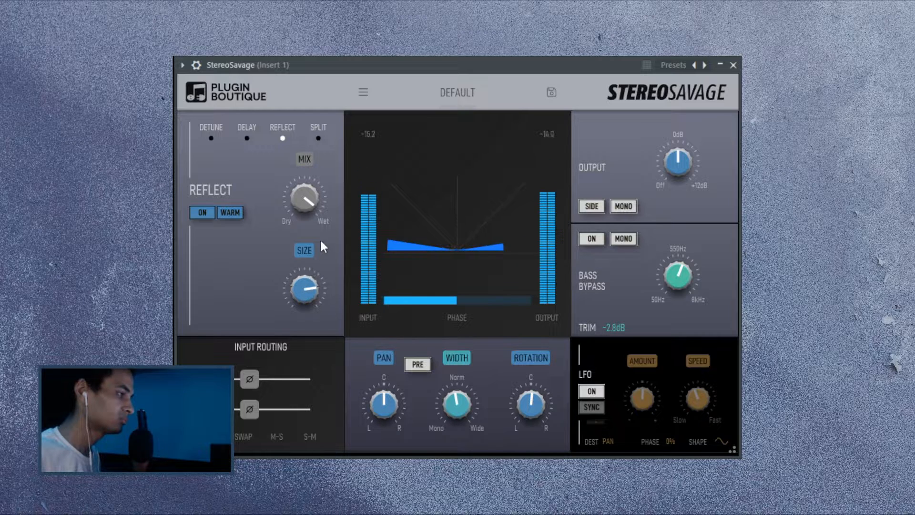
click(318, 127)
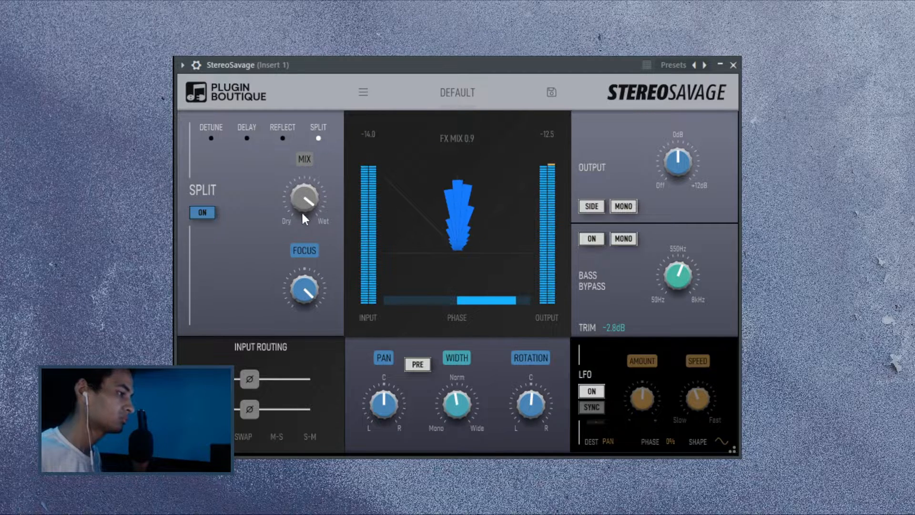
Step: Raise Split mix and focus to 0.9 and toggle the effect off and back on
drag(305, 291, 304, 307)
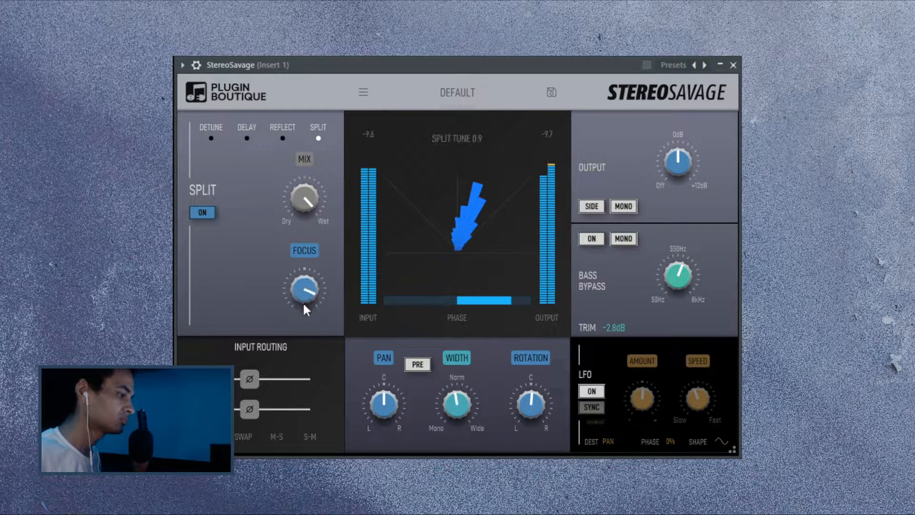
drag(304, 292, 309, 284)
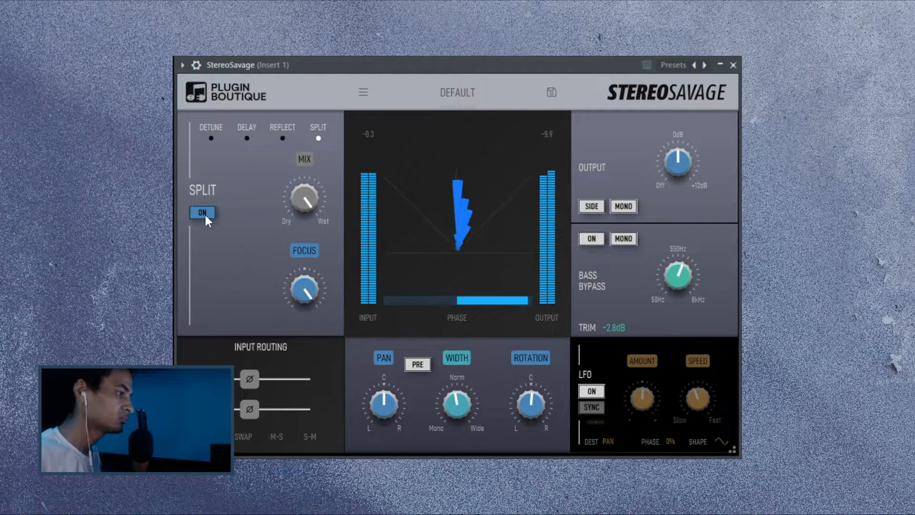
click(203, 211)
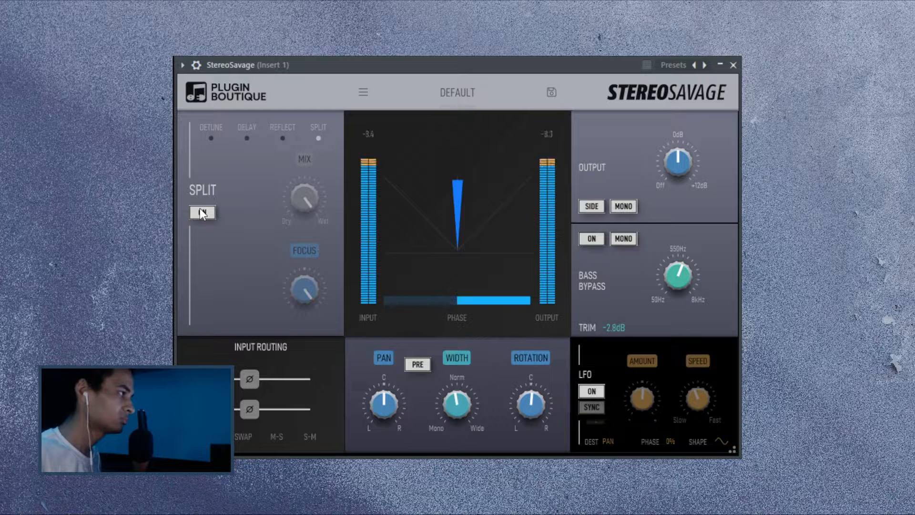
click(202, 211)
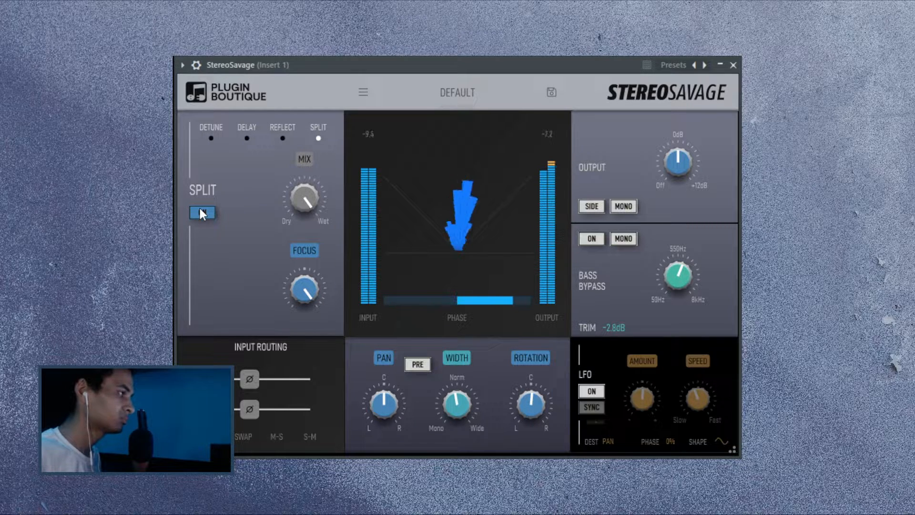
click(202, 213)
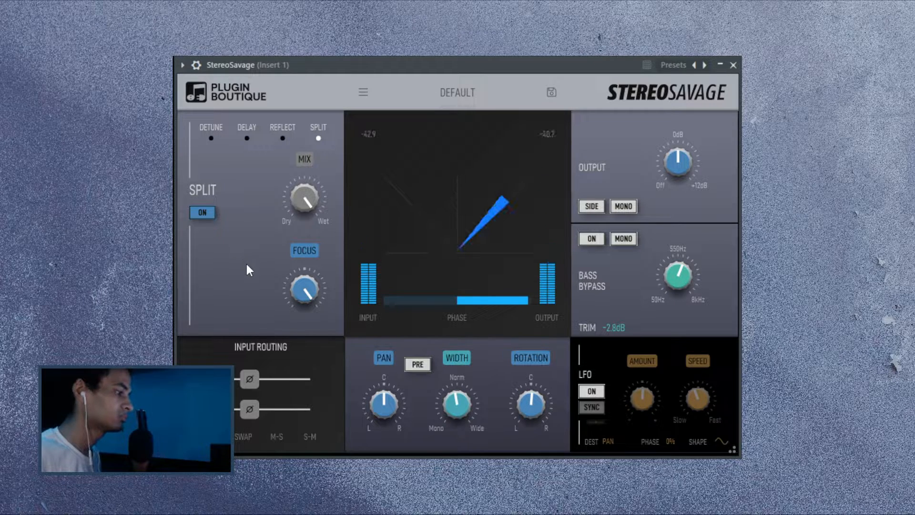
click(623, 206)
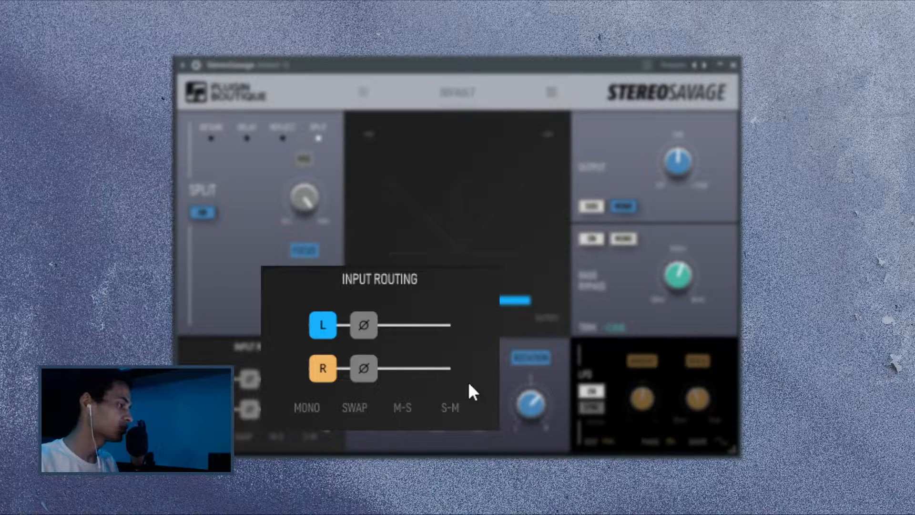
Step: Mute and restore the left input, try mono and mid-side, and settle on side-mid routing
click(322, 326)
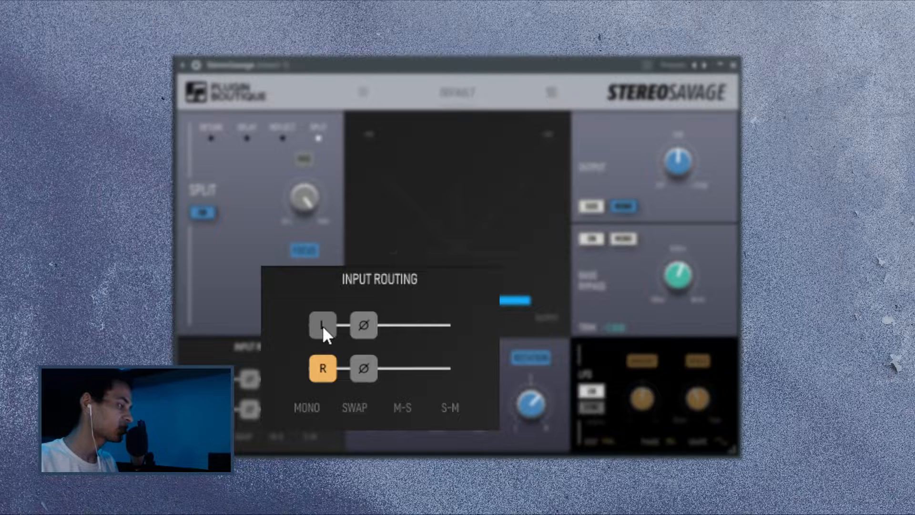
click(322, 325)
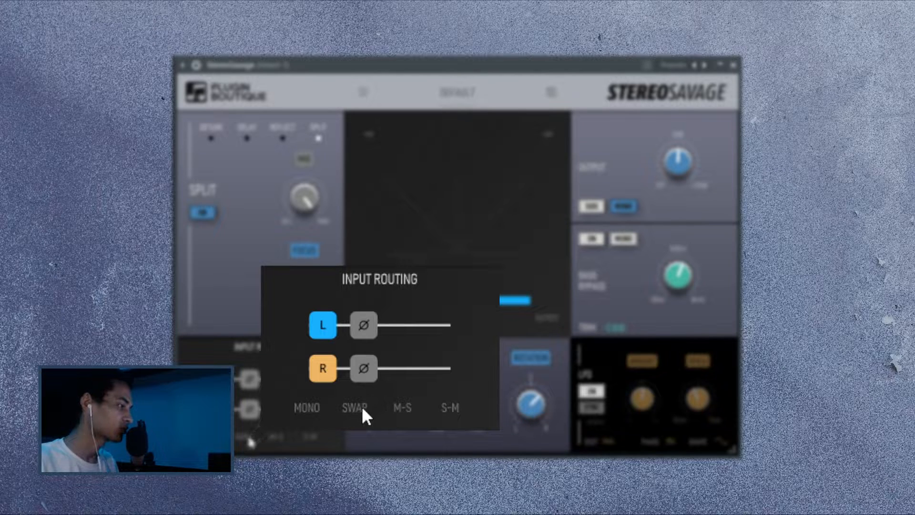
click(306, 407)
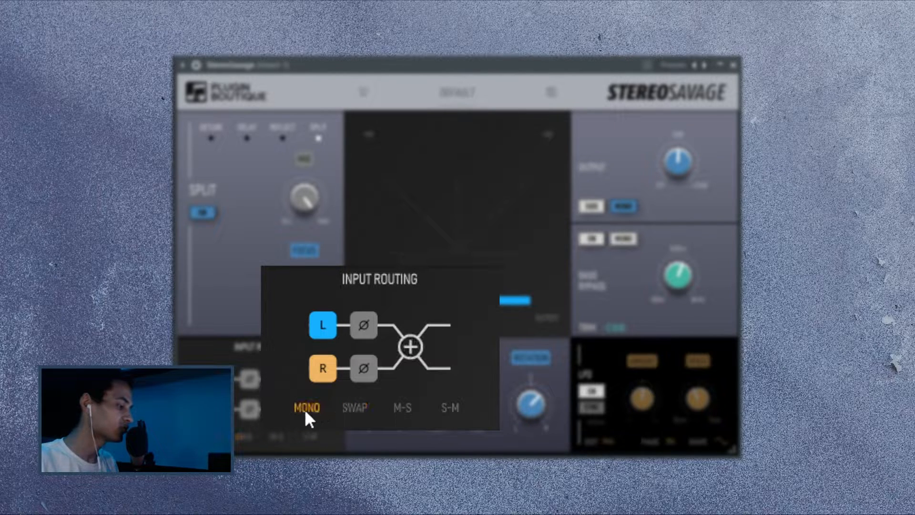
click(401, 408)
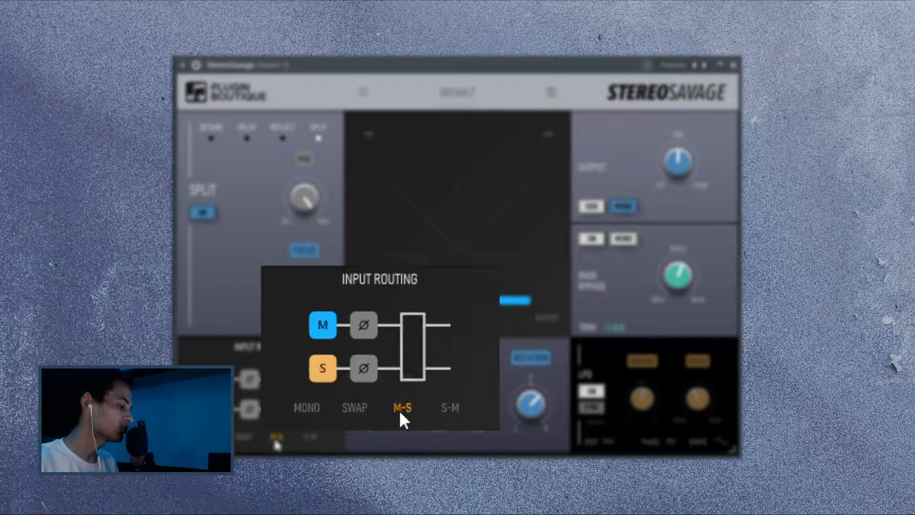
click(449, 407)
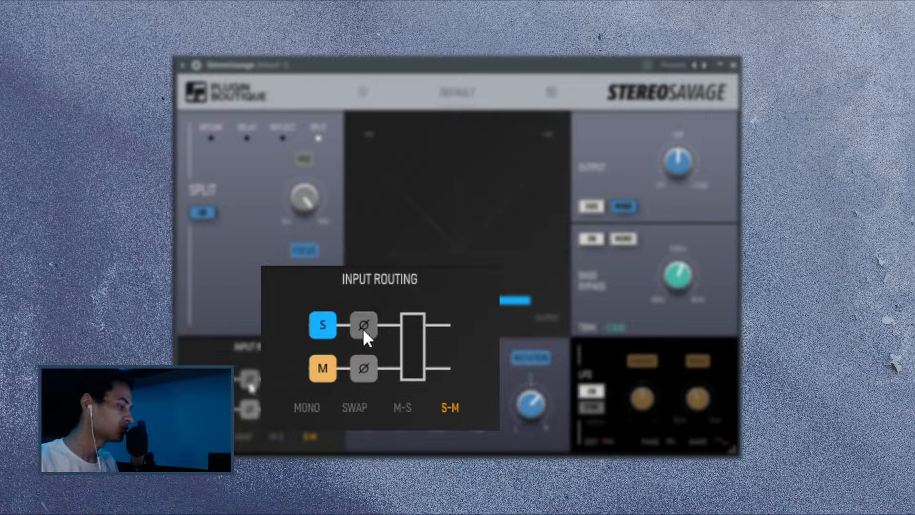
click(362, 369)
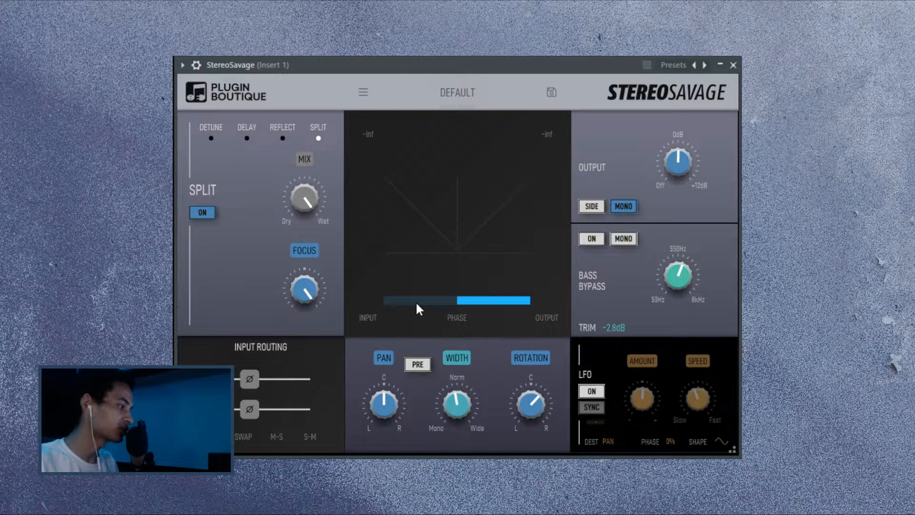
mouse_move(425, 266)
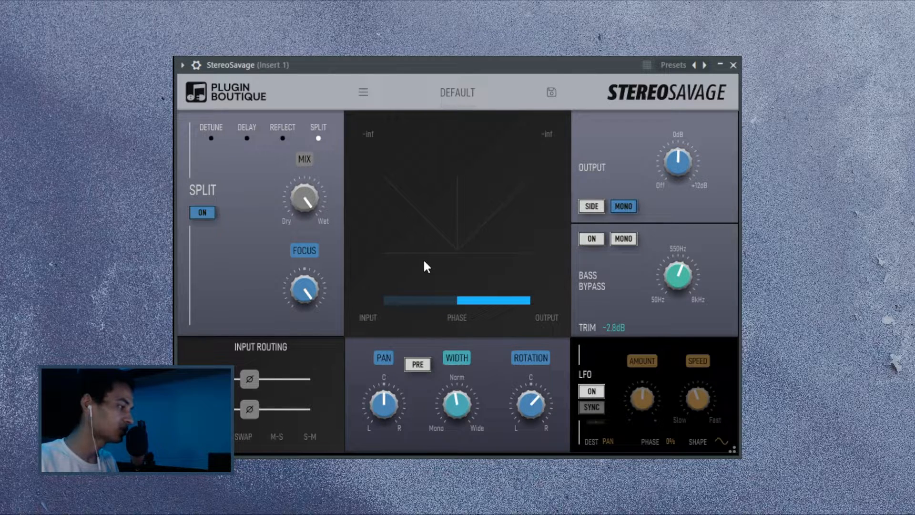
mouse_move(278, 233)
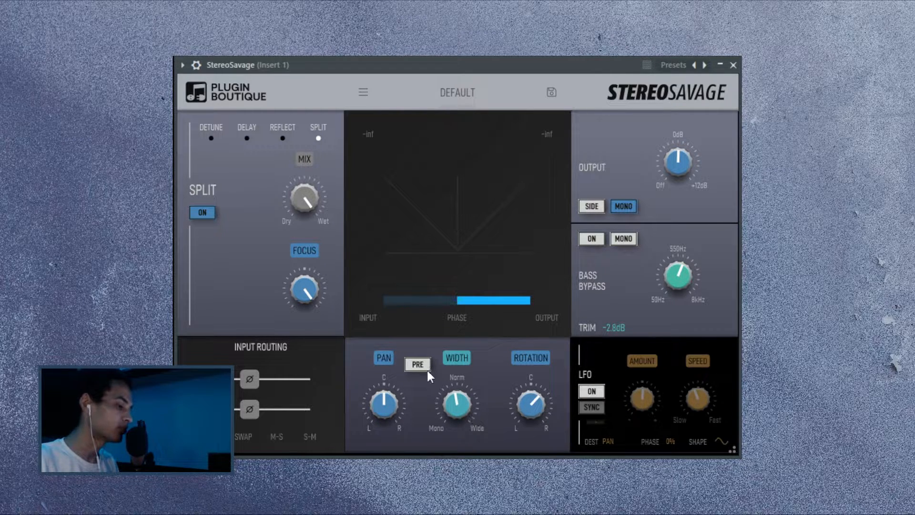
Step: Narrow the stereo width slightly to about 0.9
drag(530, 406, 531, 409)
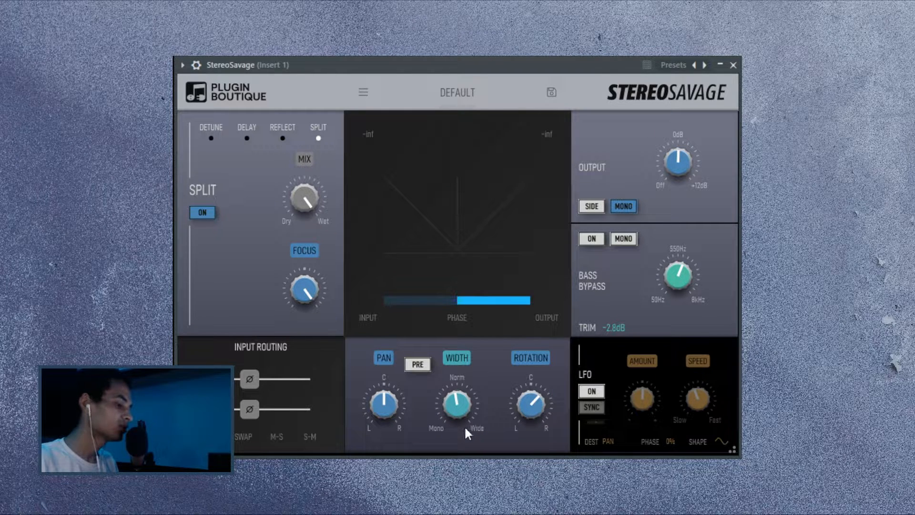
drag(457, 407, 456, 397)
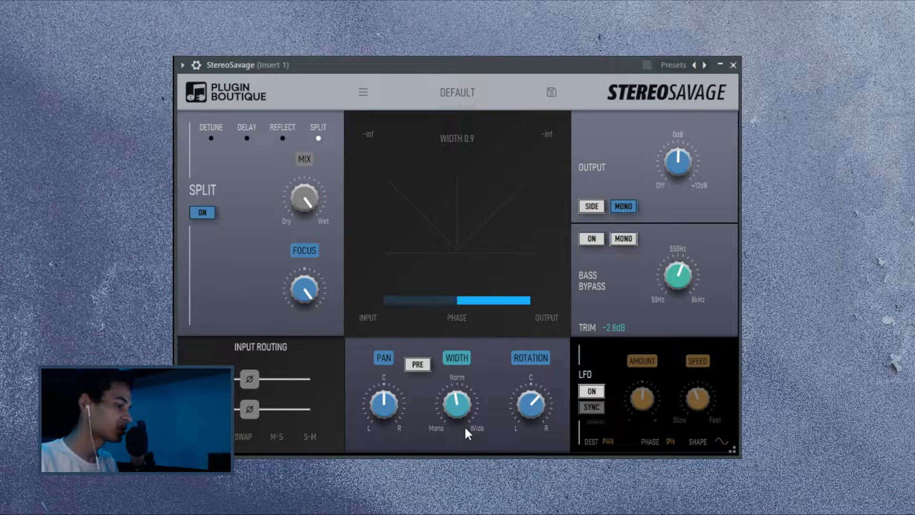
drag(457, 409, 490, 424)
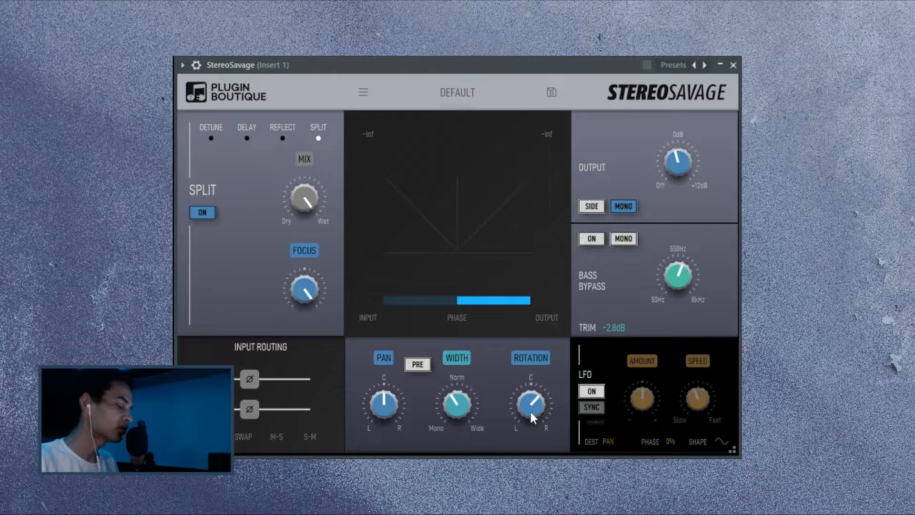
Step: Try the stereo rotation knob
drag(531, 406, 532, 410)
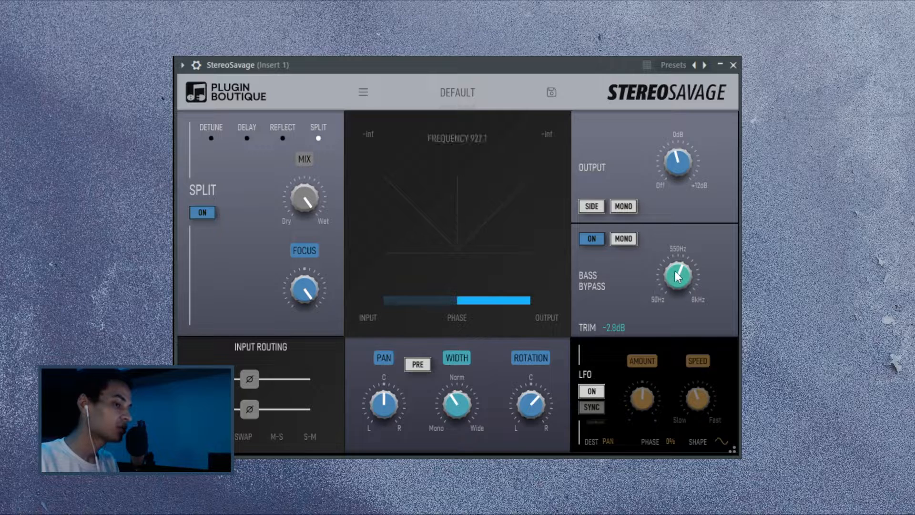
Step: Lower the bass bypass crossover from about 550 Hz down to roughly 190 Hz
drag(677, 275, 677, 282)
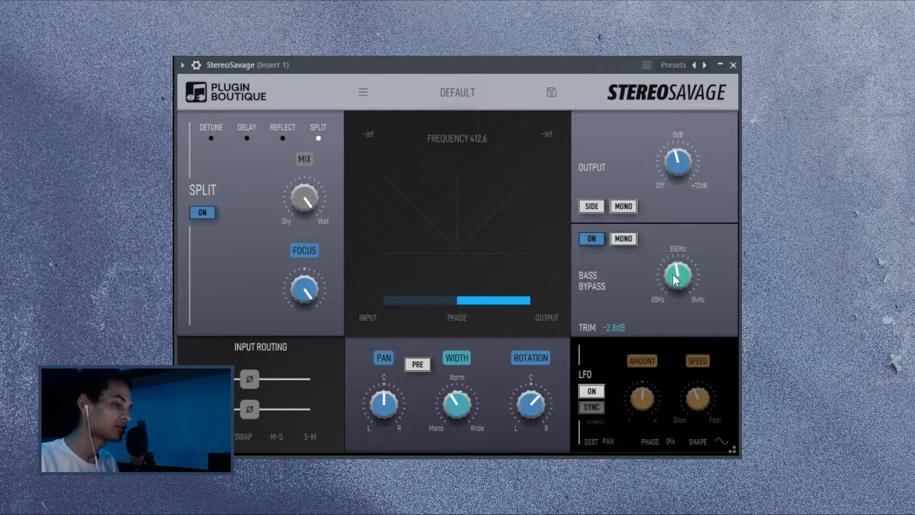
drag(677, 280, 676, 287)
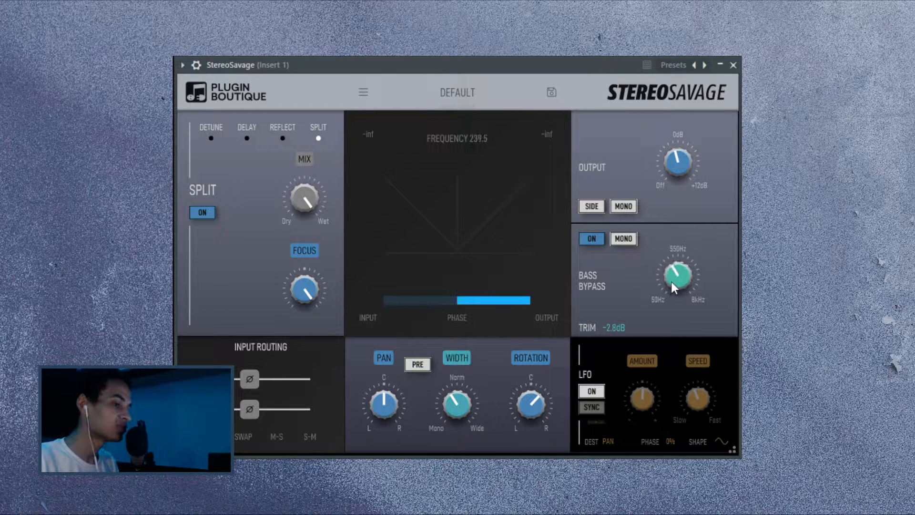
drag(677, 287, 677, 278)
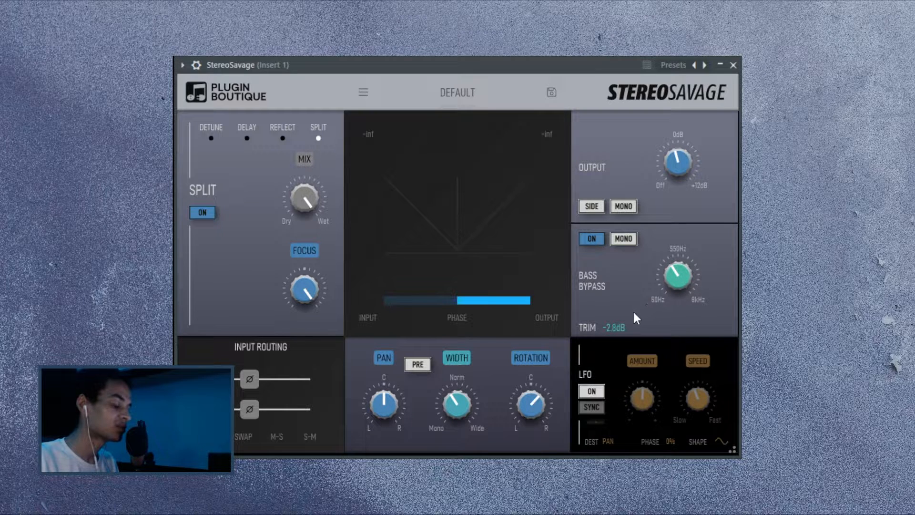
drag(677, 281, 677, 274)
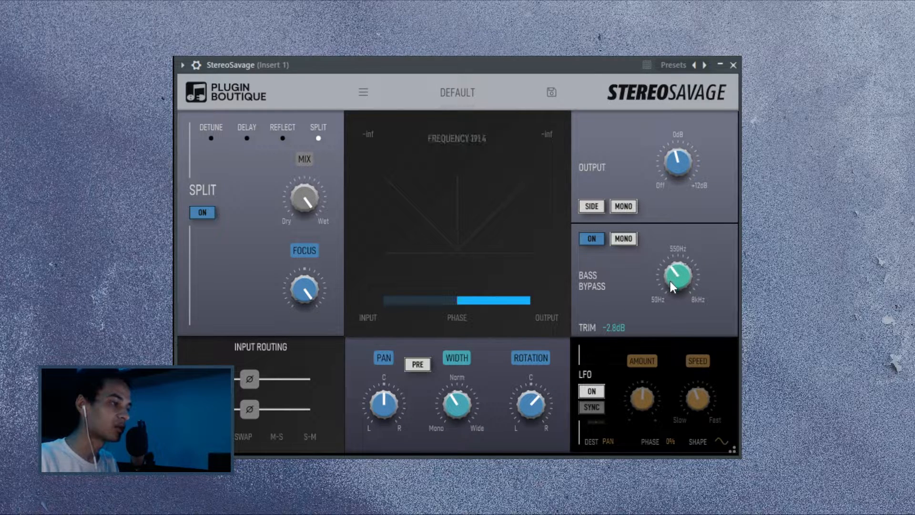
drag(677, 287, 677, 278)
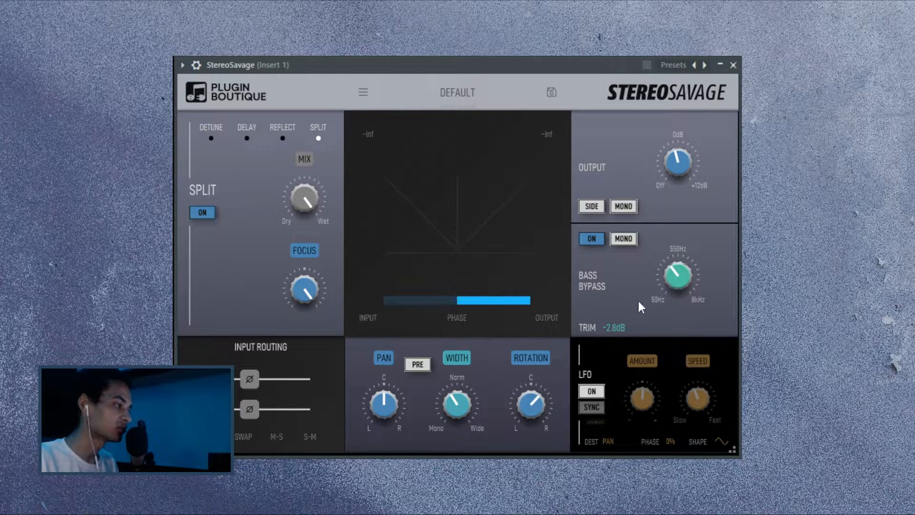
mouse_move(619, 333)
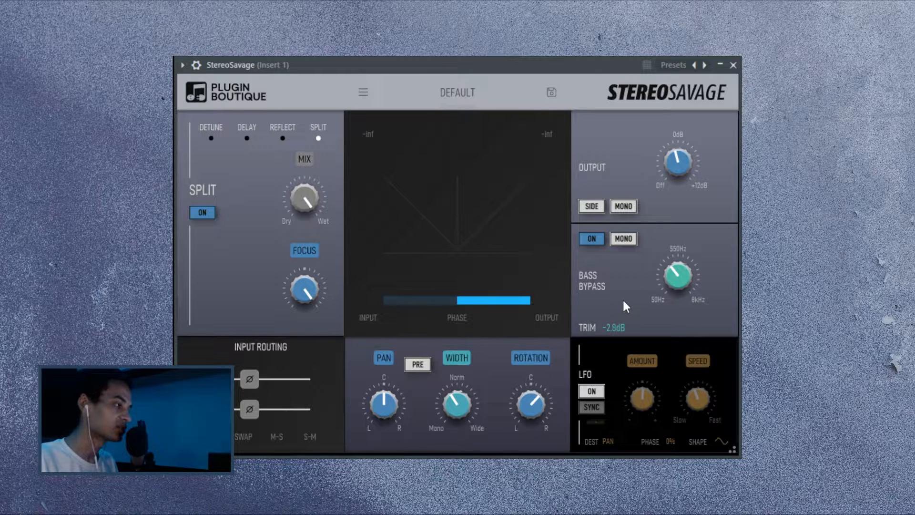
mouse_move(605, 369)
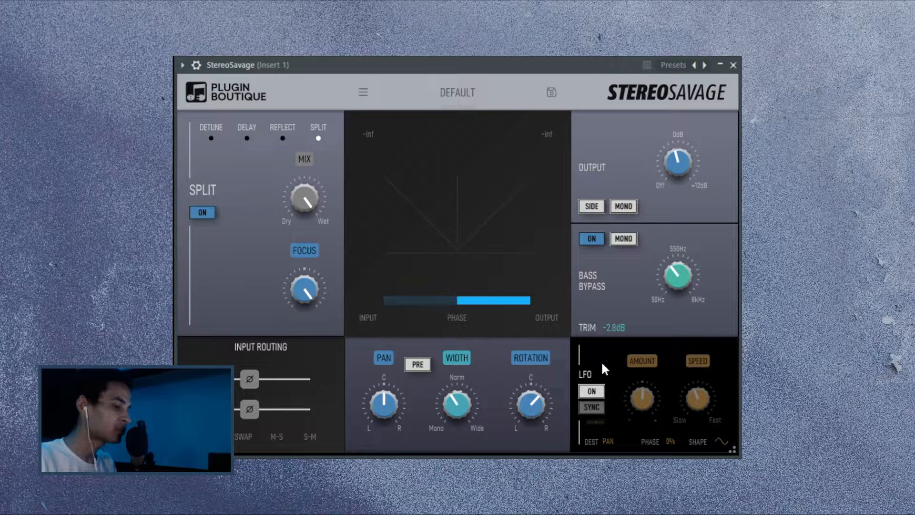
Step: Switch the LFO on and choose a modulation destination from its list
click(592, 391)
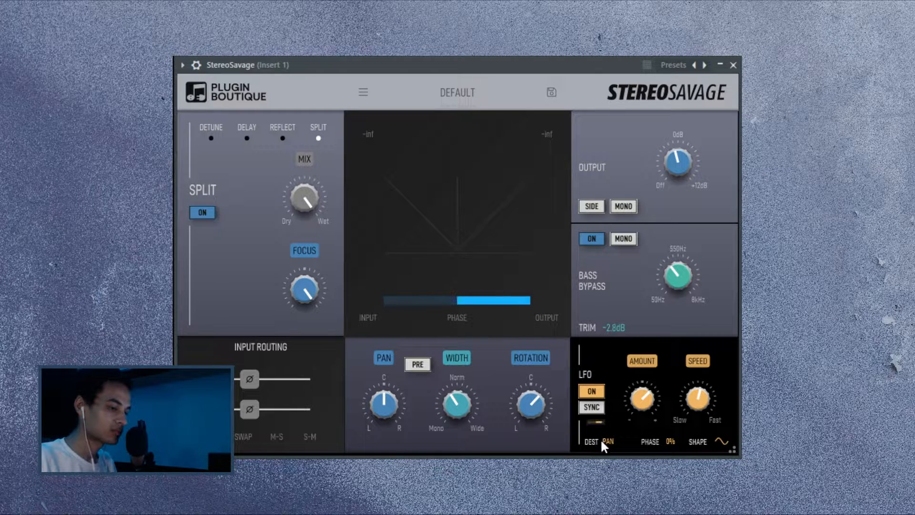
click(608, 442)
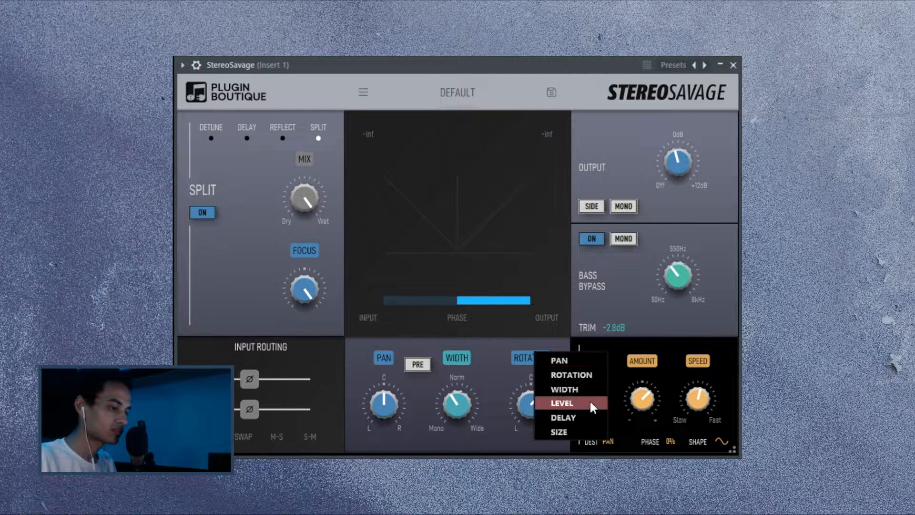
click(561, 402)
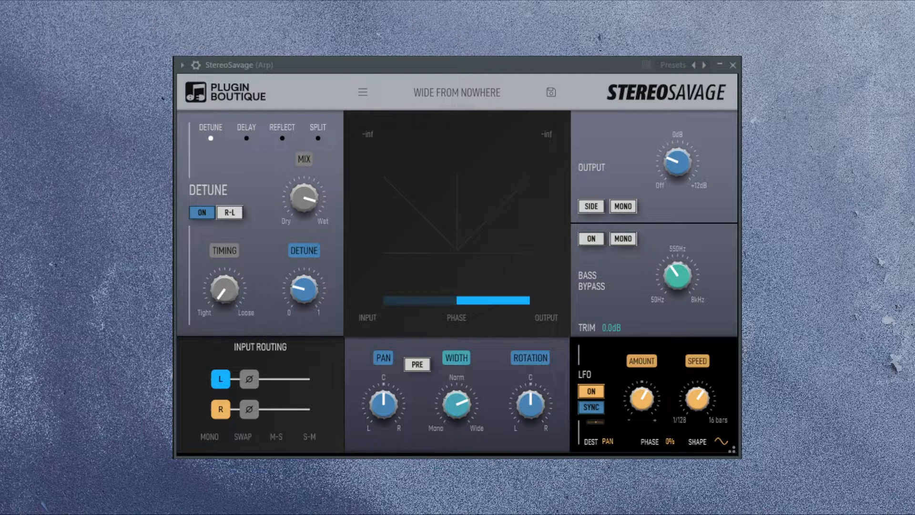
Step: Check the LFO destination on the Bass C bass bus instance, set to width
click(608, 440)
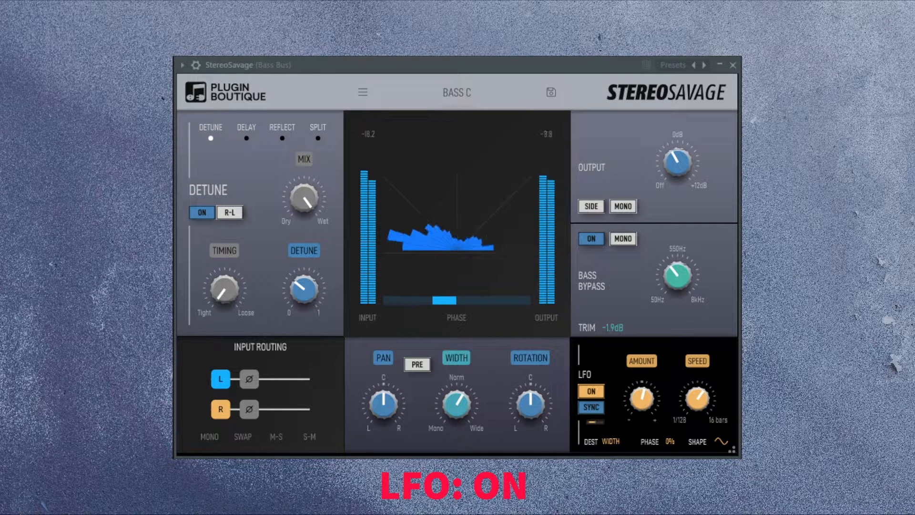
click(591, 391)
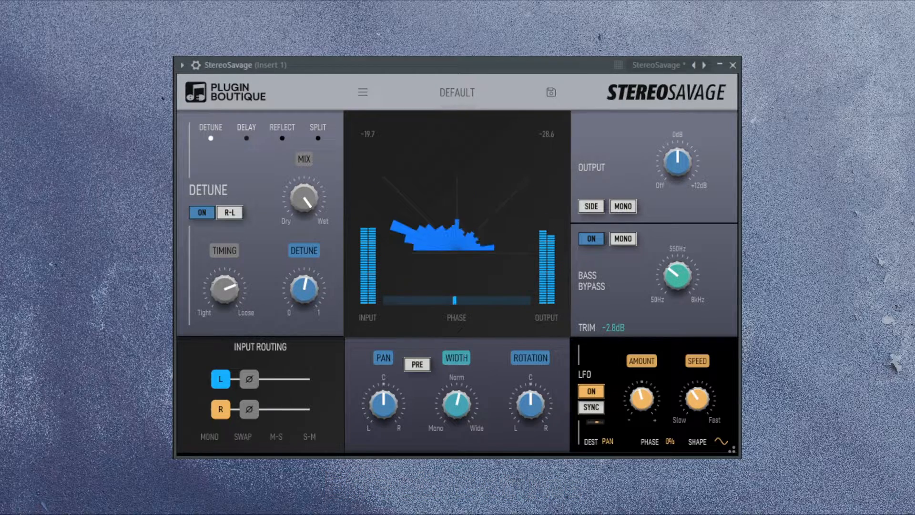
Step: Switch the stereo effect to Delay, then on to Split
click(246, 127)
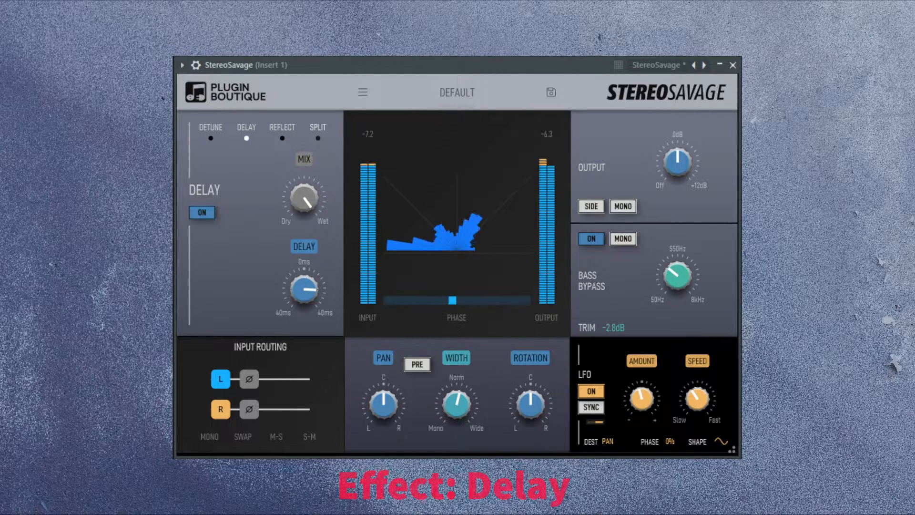
click(318, 127)
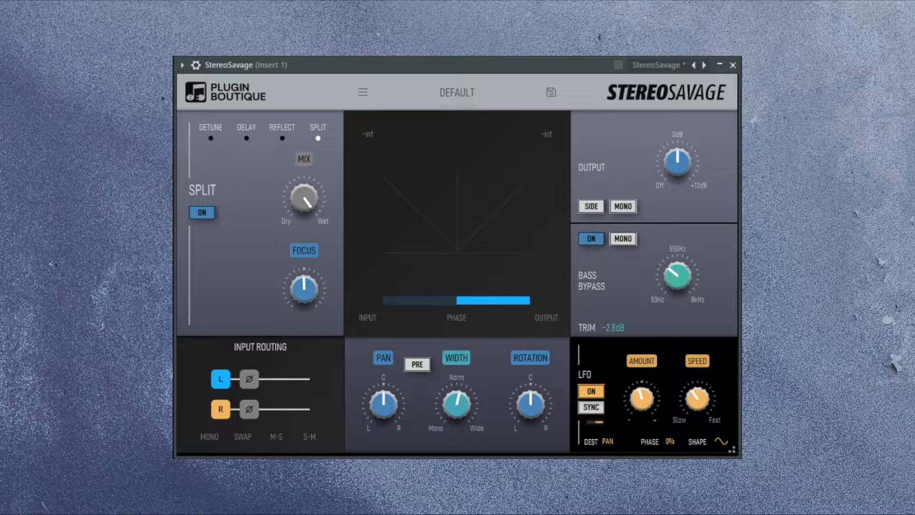
Step: Switch the effect to Reflect with the vocal playing through it
click(282, 127)
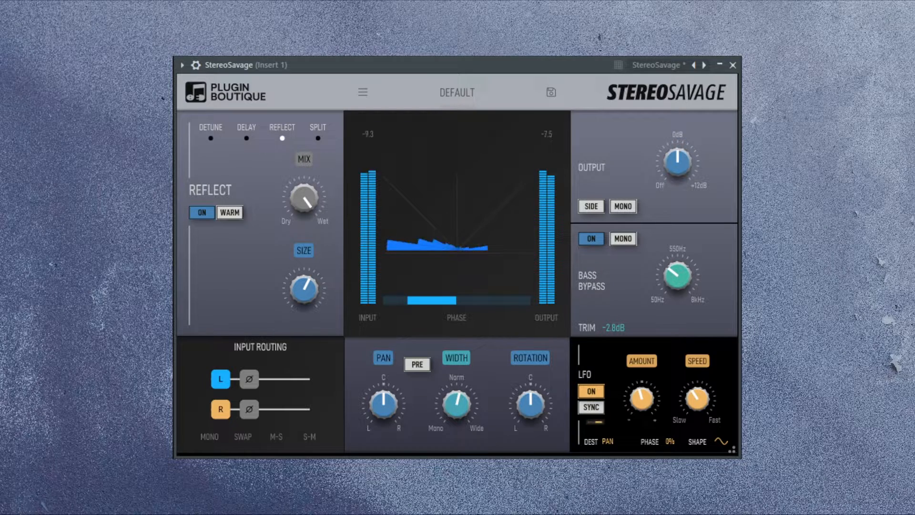
Step: Turn down the Reflect size, then return to the Detune effect
drag(304, 291, 303, 280)
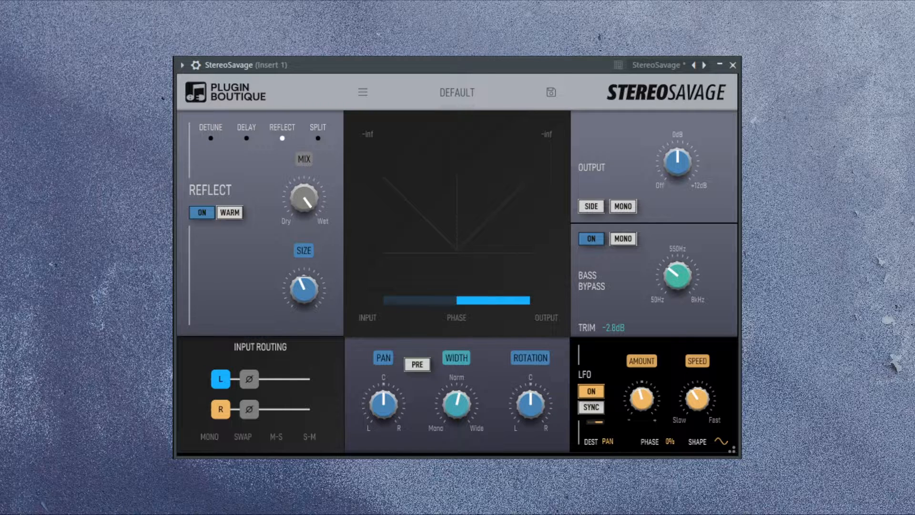
click(209, 127)
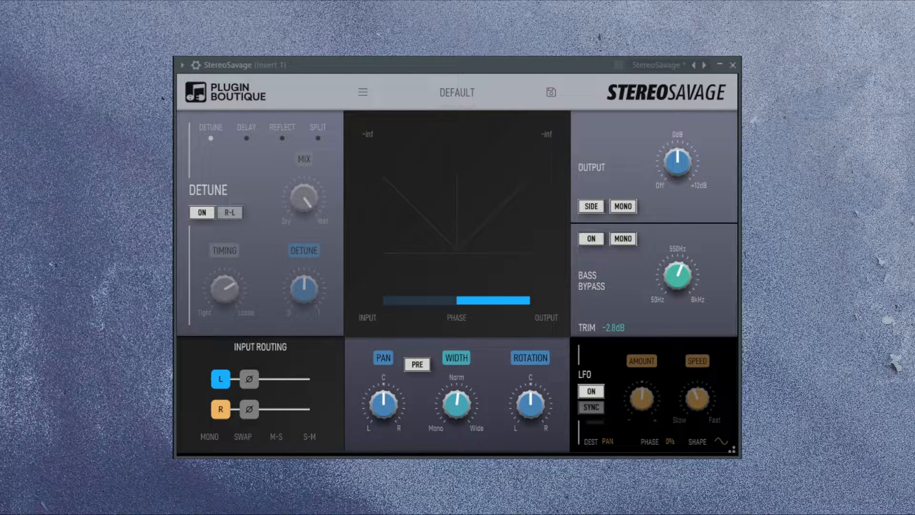
click(362, 92)
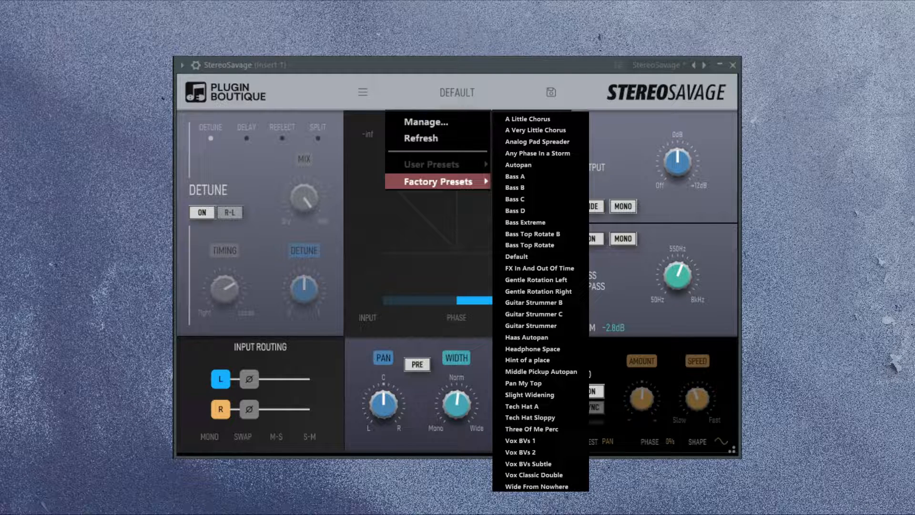
click(532, 302)
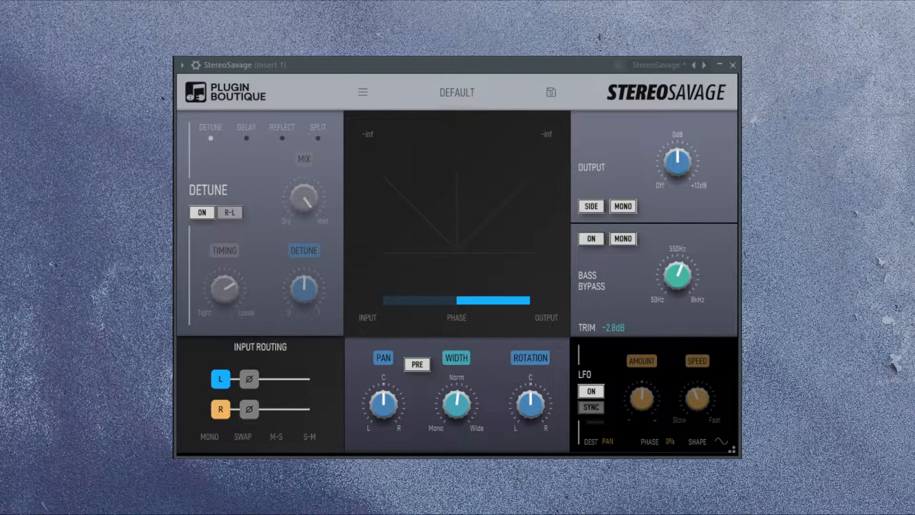